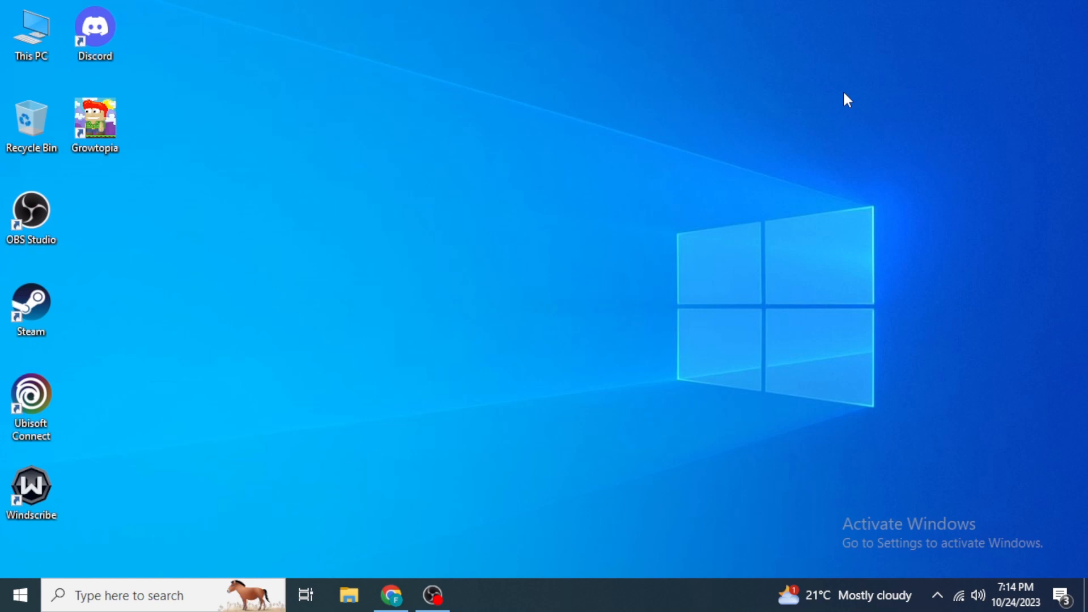
mouse_move(968, 456)
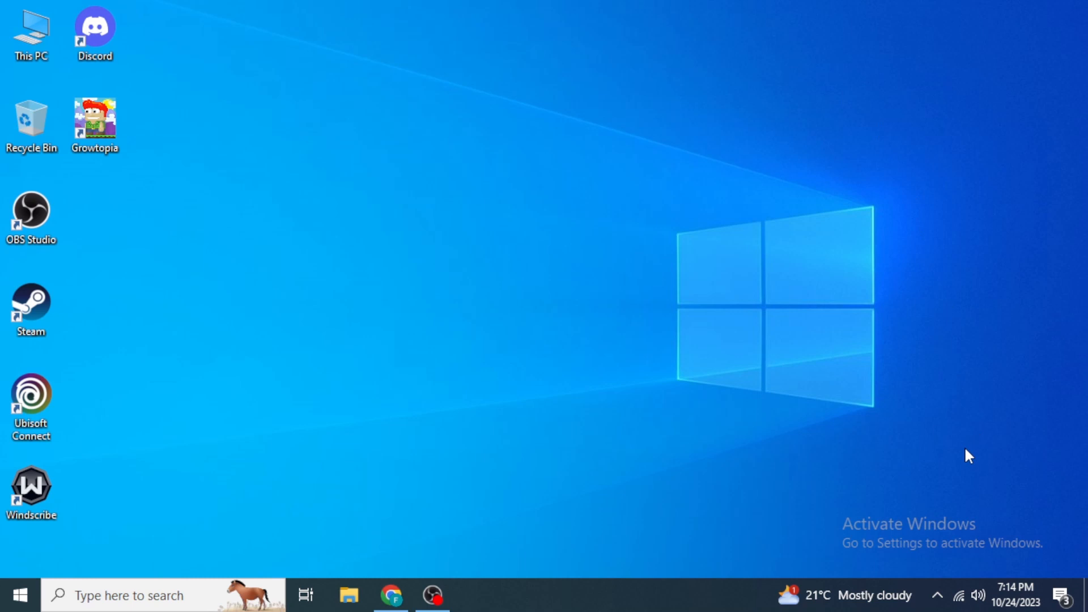
mouse_move(967, 562)
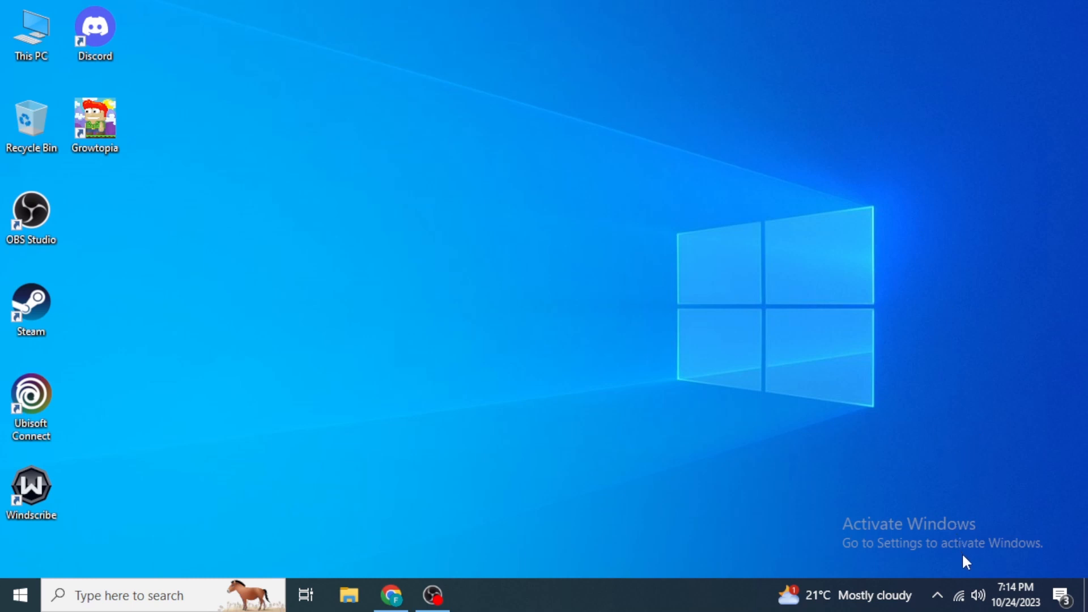
mouse_move(970, 594)
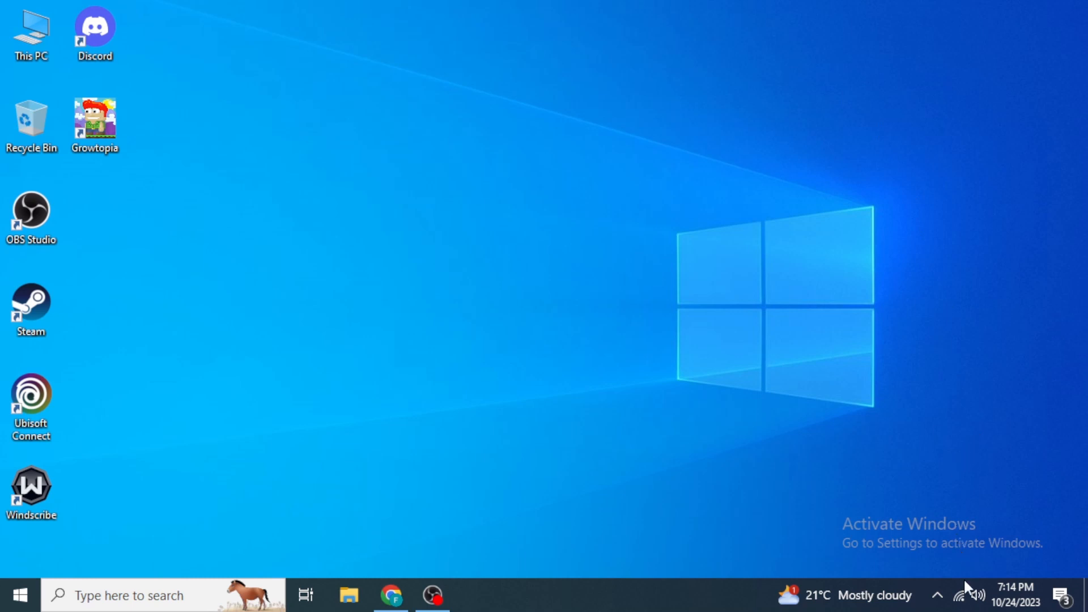
mouse_move(462, 331)
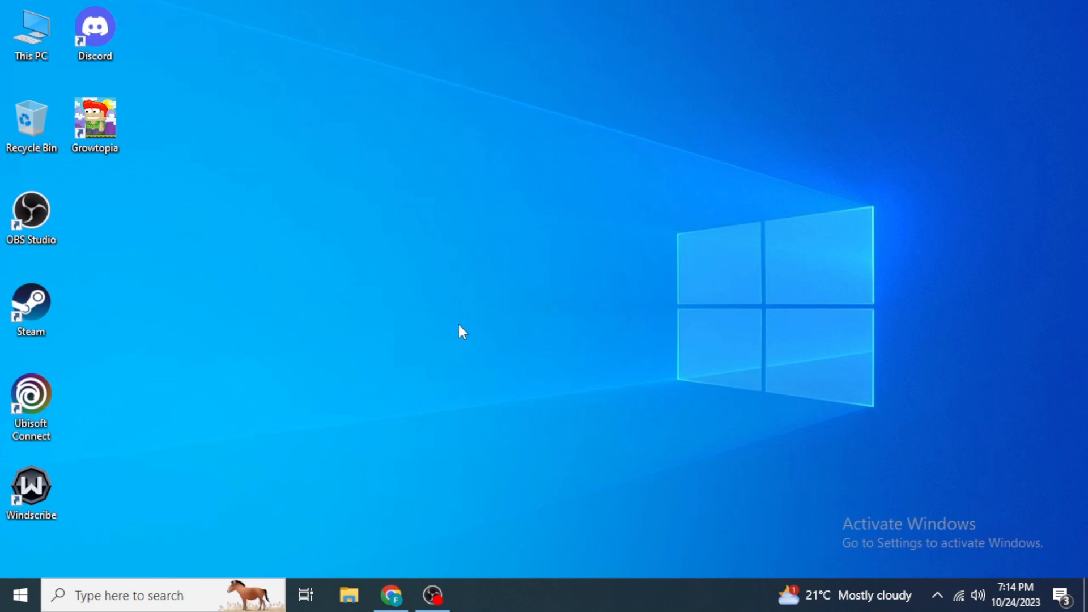
mouse_move(473, 347)
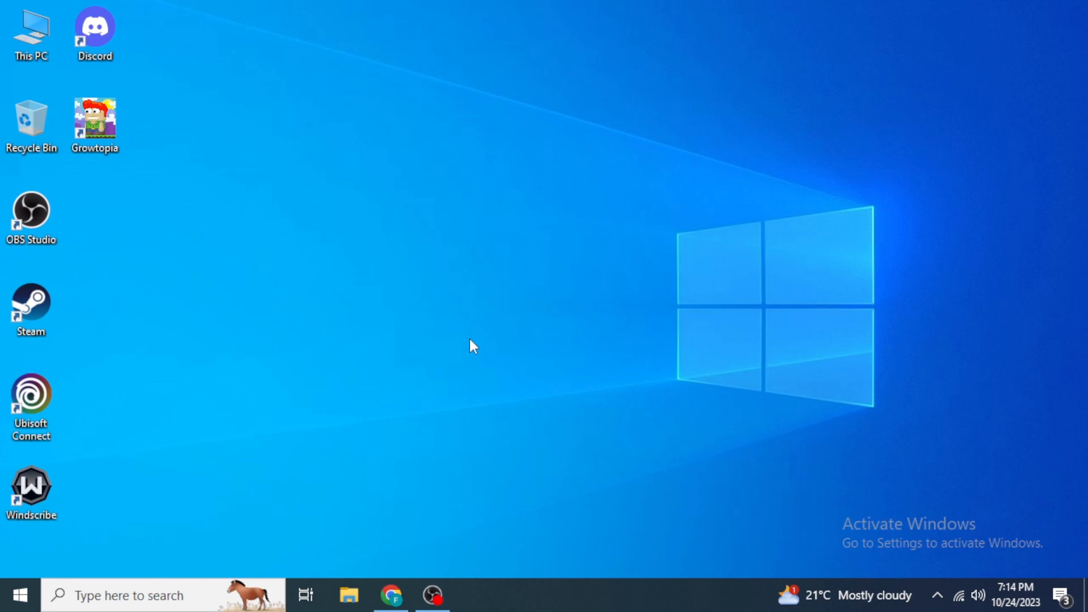
Step: Open the Ubisoft Connect shortcut's properties, then close them again
right_click(30, 399)
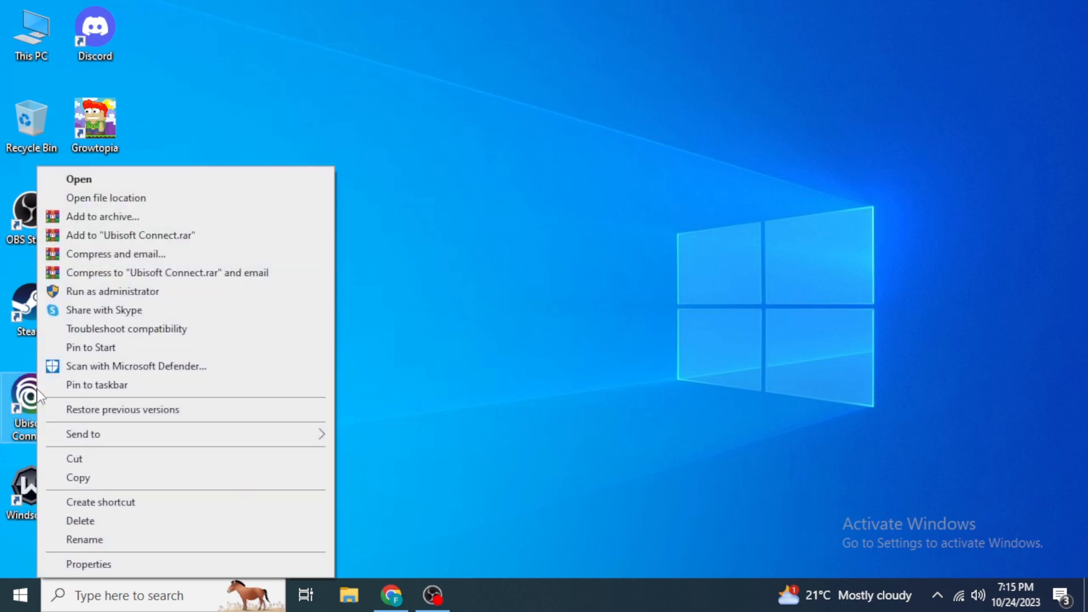
mouse_move(136, 557)
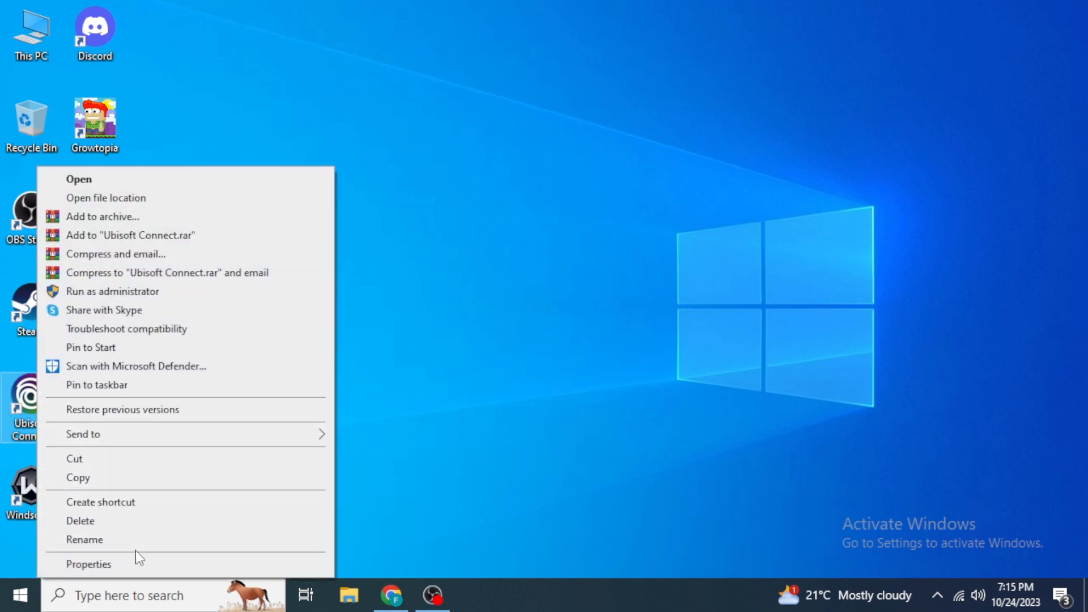
click(88, 563)
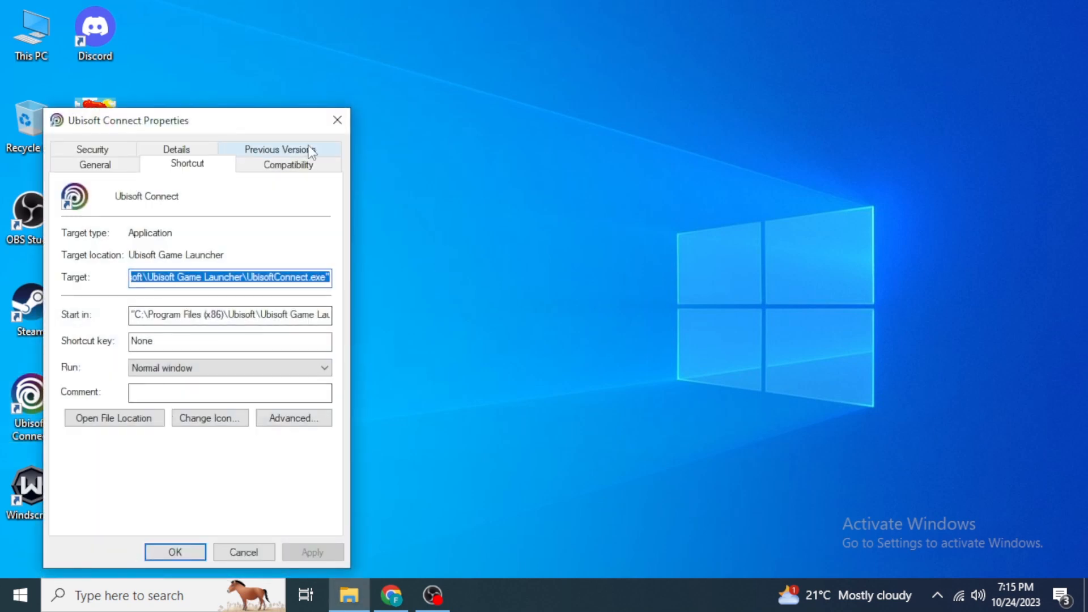
click(244, 552)
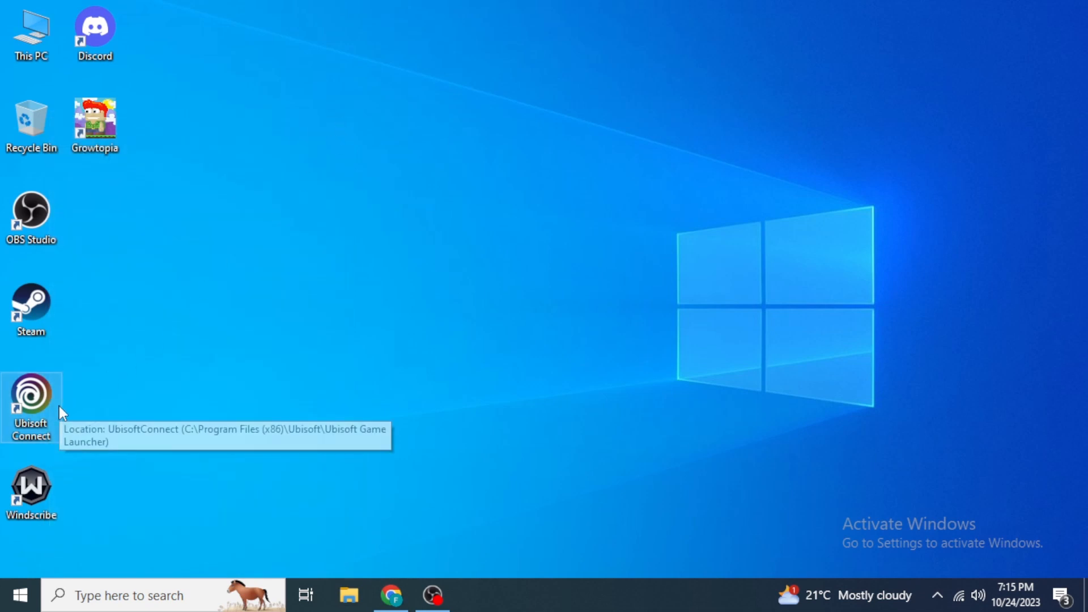
mouse_move(132, 596)
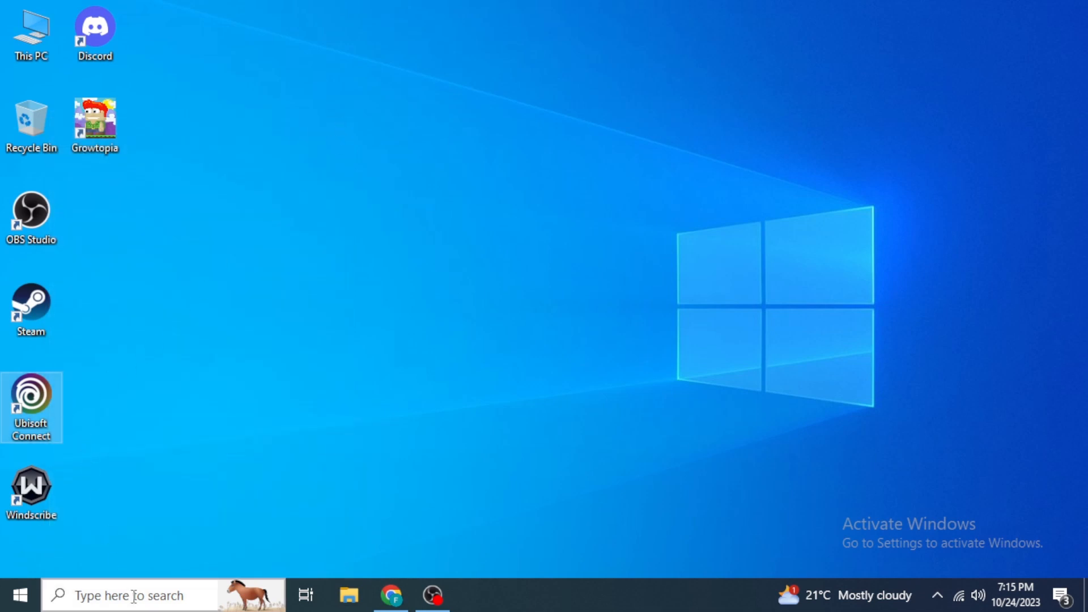
Step: Search Windows for 'ubisoft connect' and open the result's file location
click(132, 594)
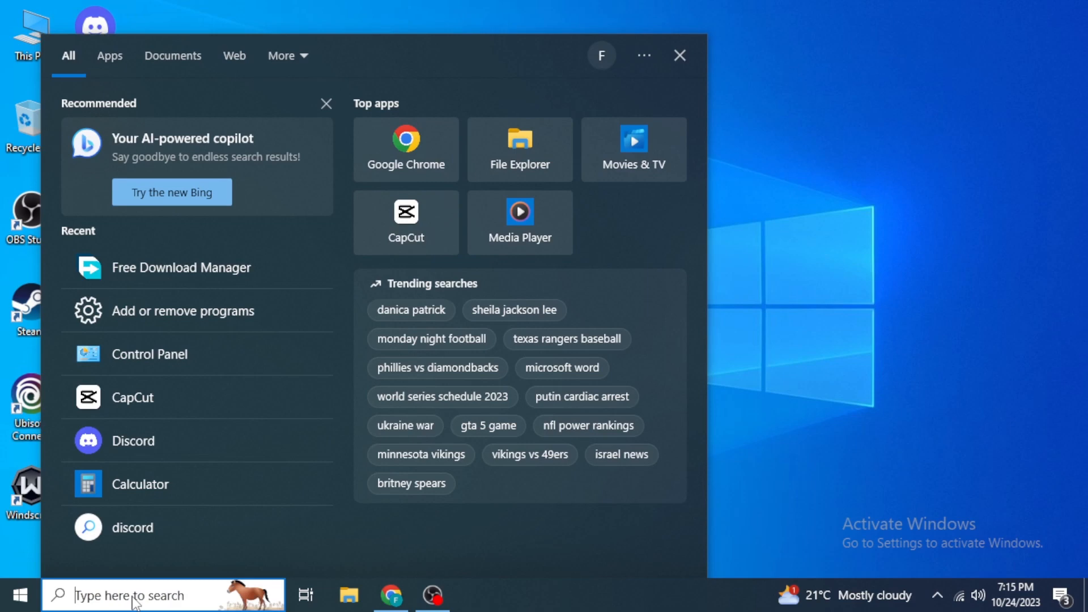
text(ubisoft connect)
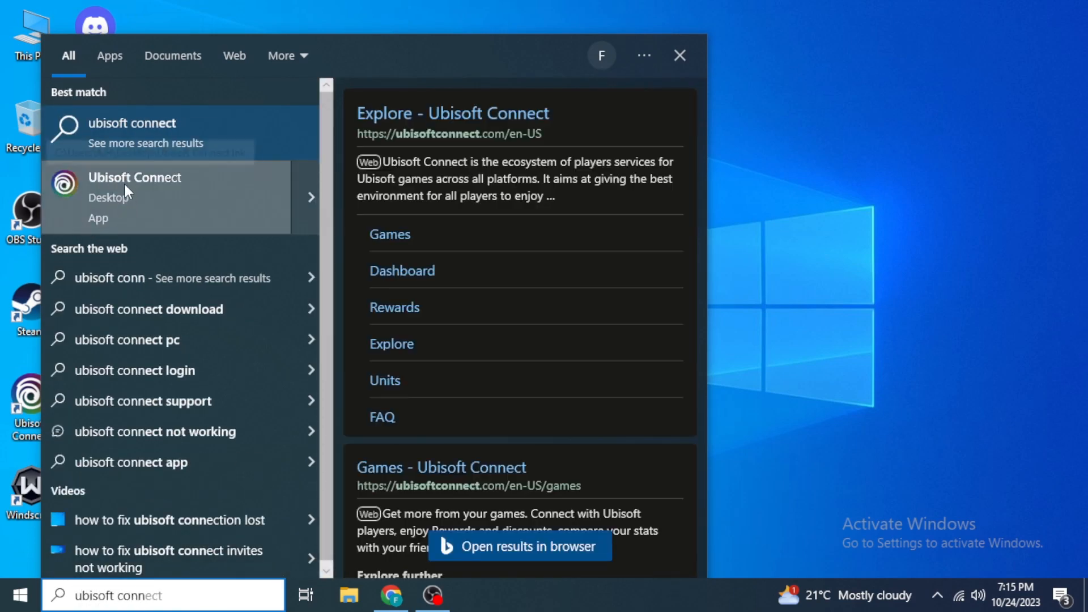
mouse_move(132, 201)
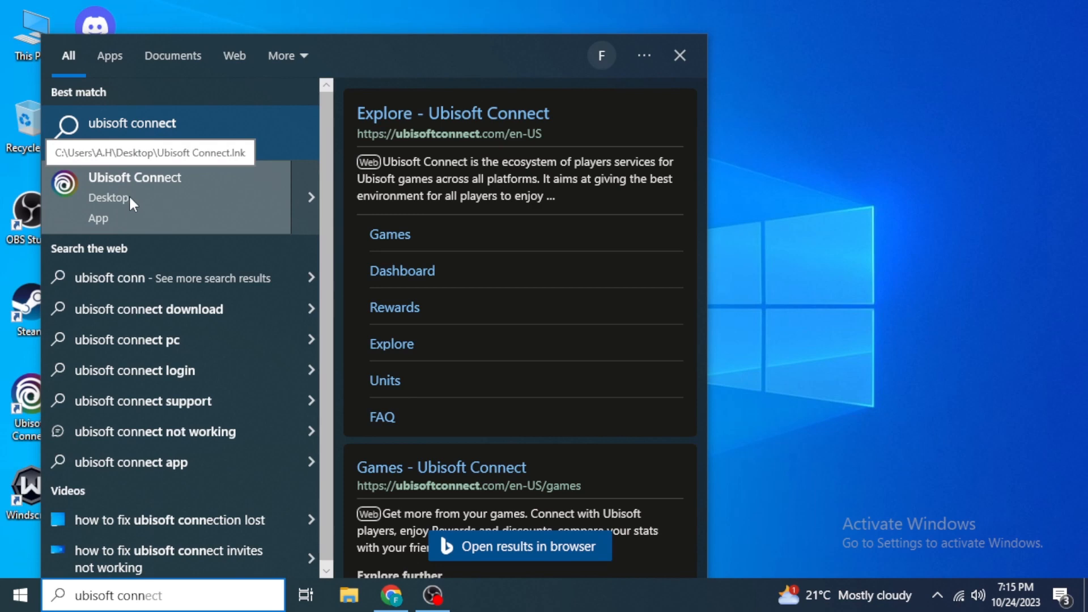
right_click(136, 188)
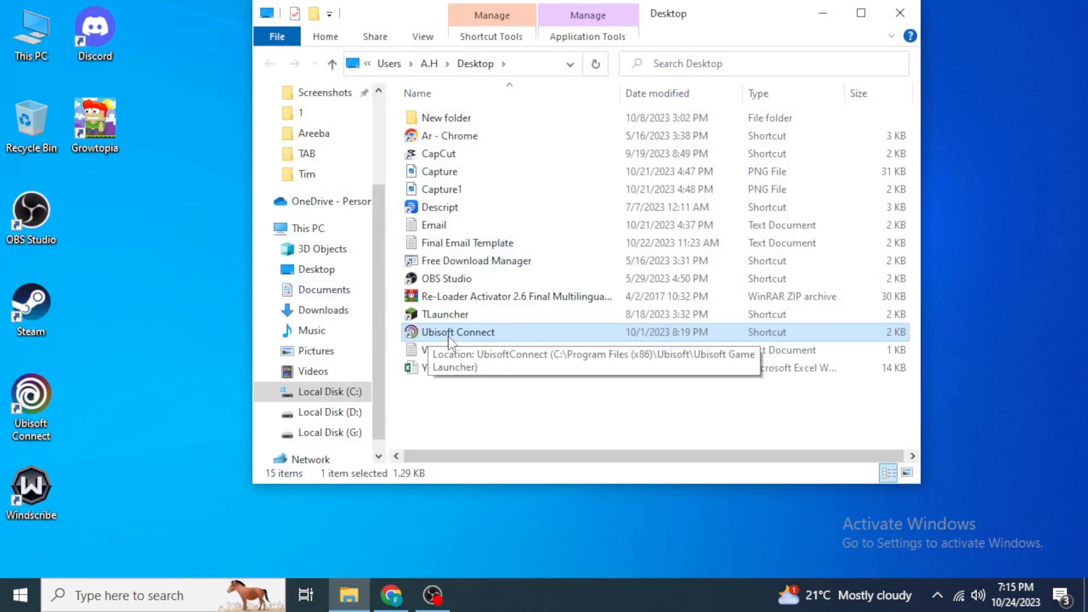
Step: Open the Ubisoft Connect shortcut's Properties on the Compatibility tab
right_click(458, 332)
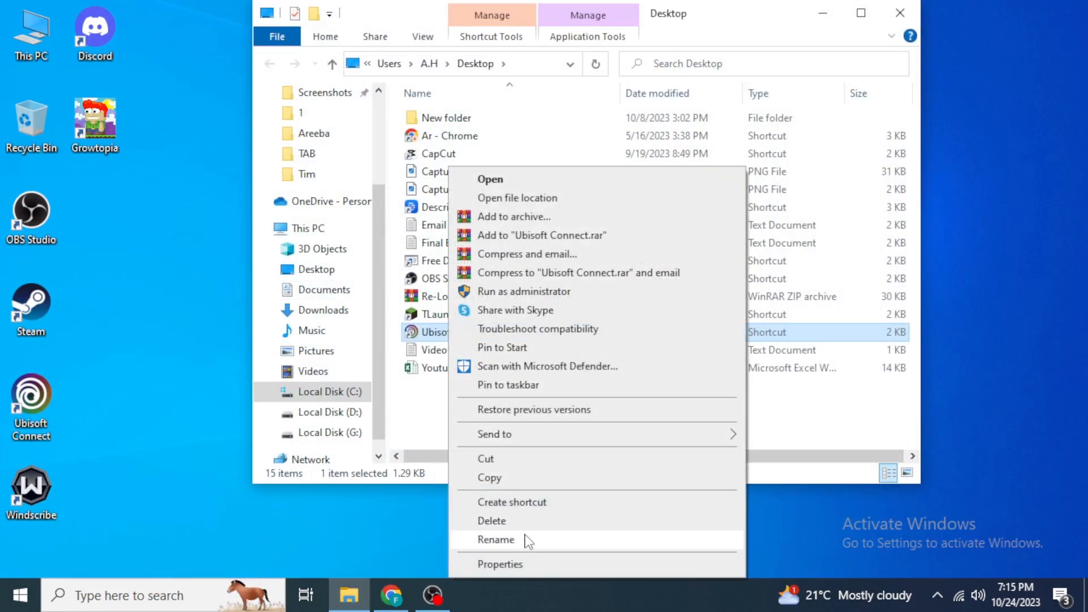
click(499, 563)
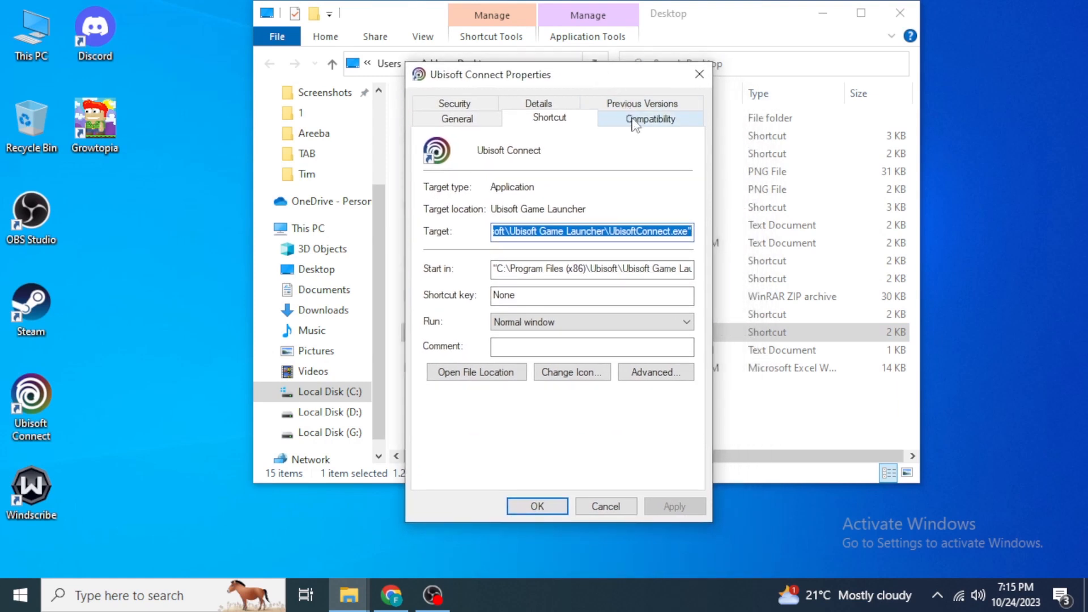
mouse_move(677, 126)
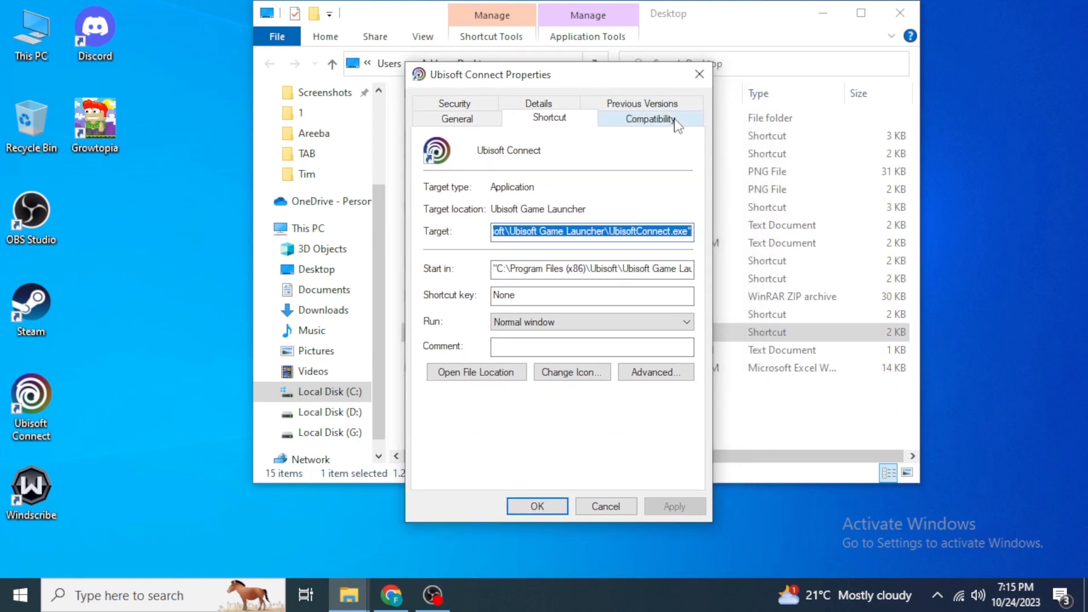
click(649, 118)
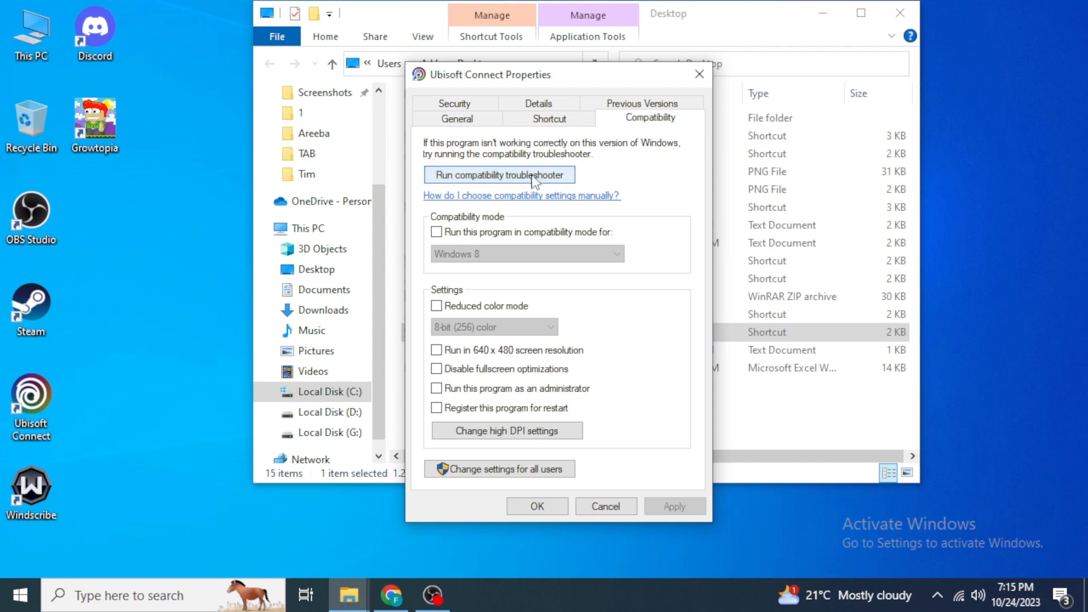
Step: Run the compatibility troubleshooter, apply the recommended Windows 8 settings, and save them
click(498, 174)
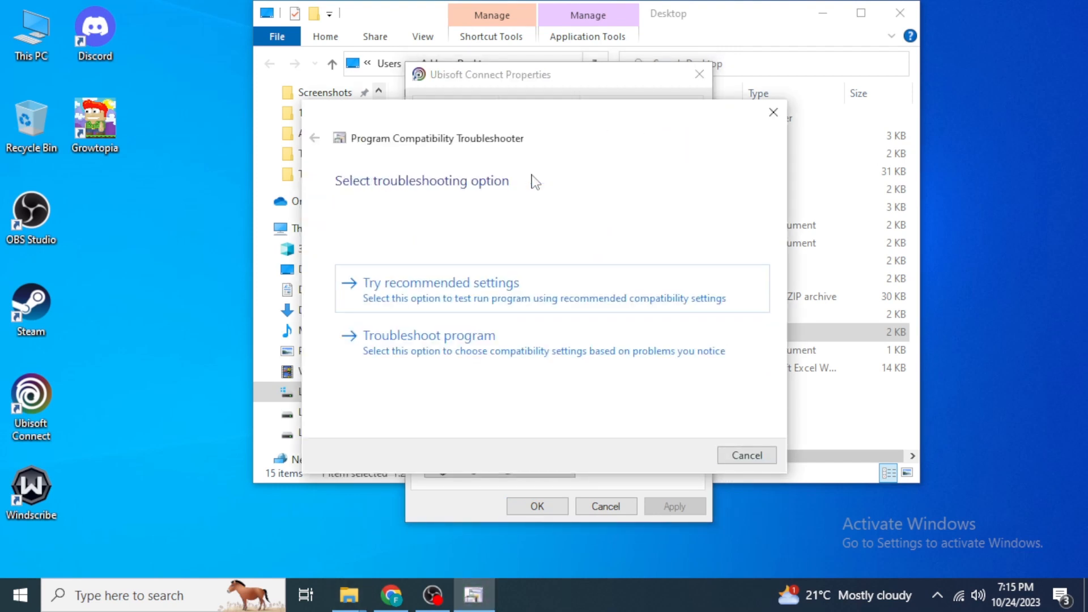
mouse_move(543, 287)
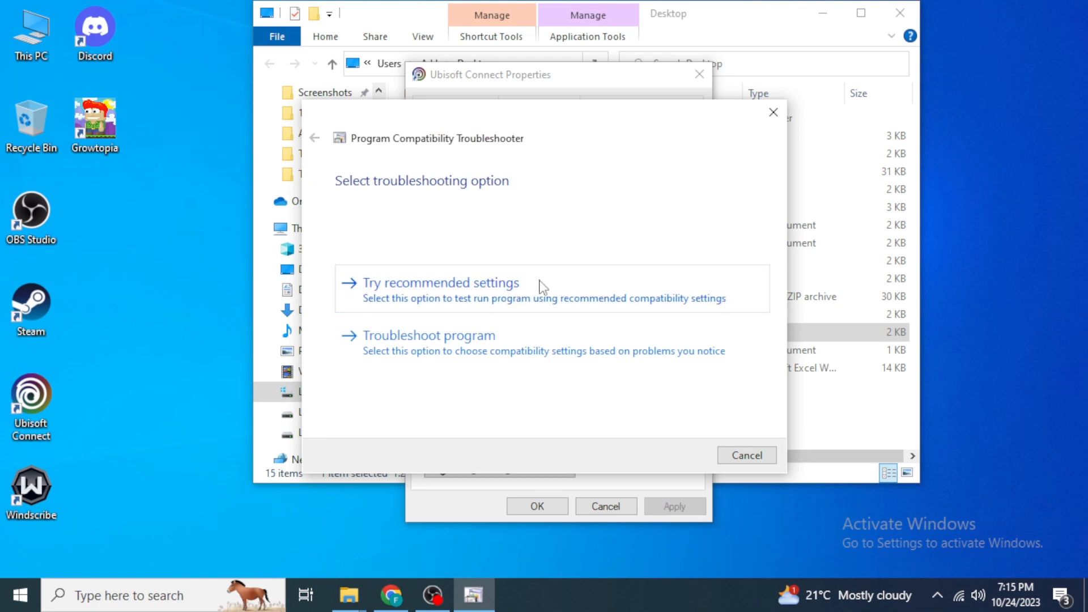
click(440, 282)
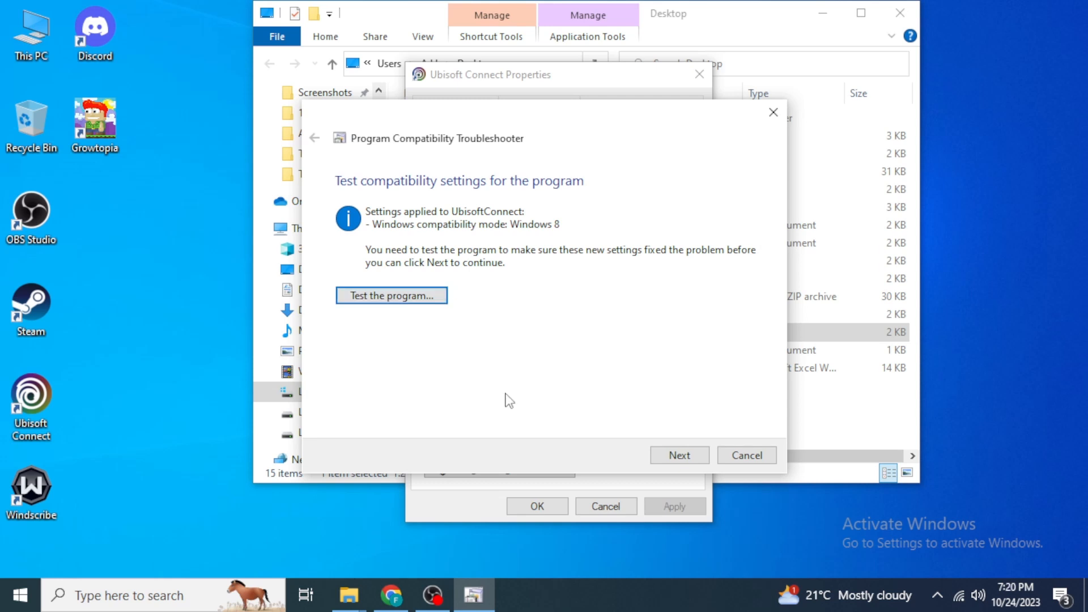
mouse_move(658, 438)
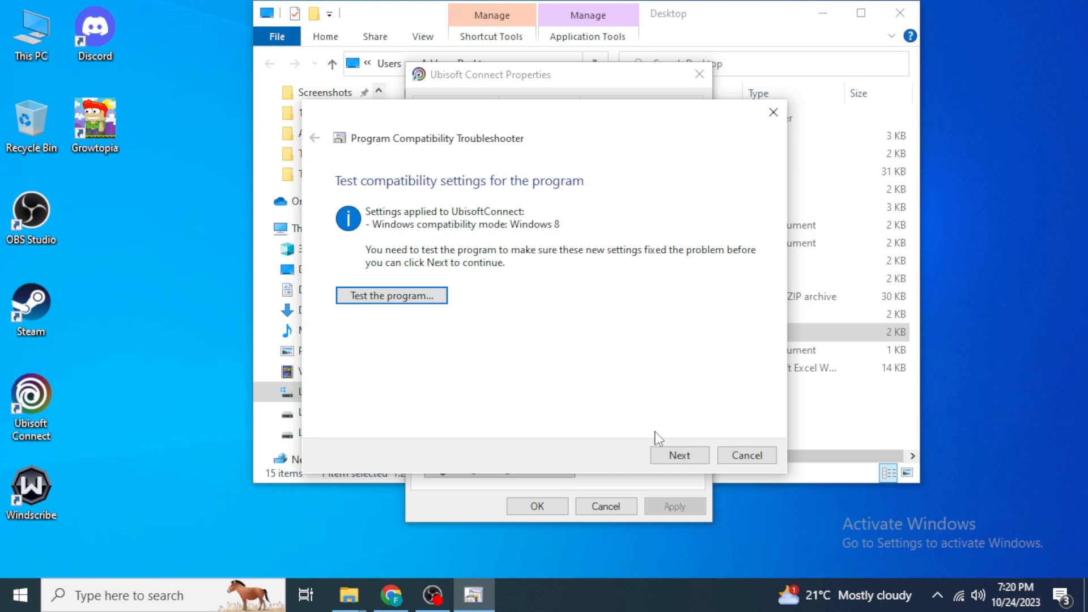
click(678, 455)
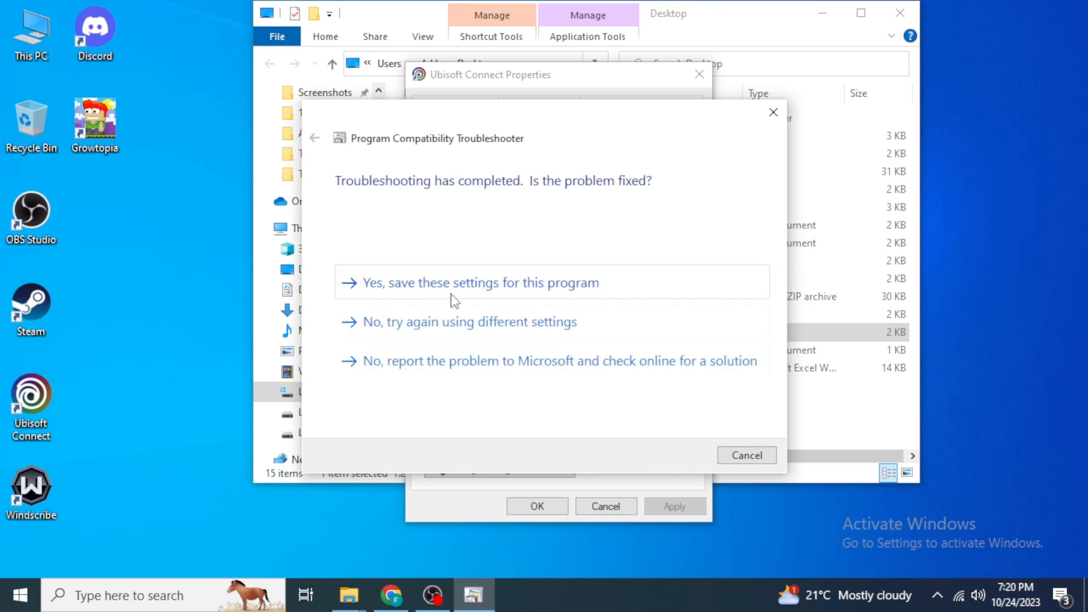
mouse_move(392, 300)
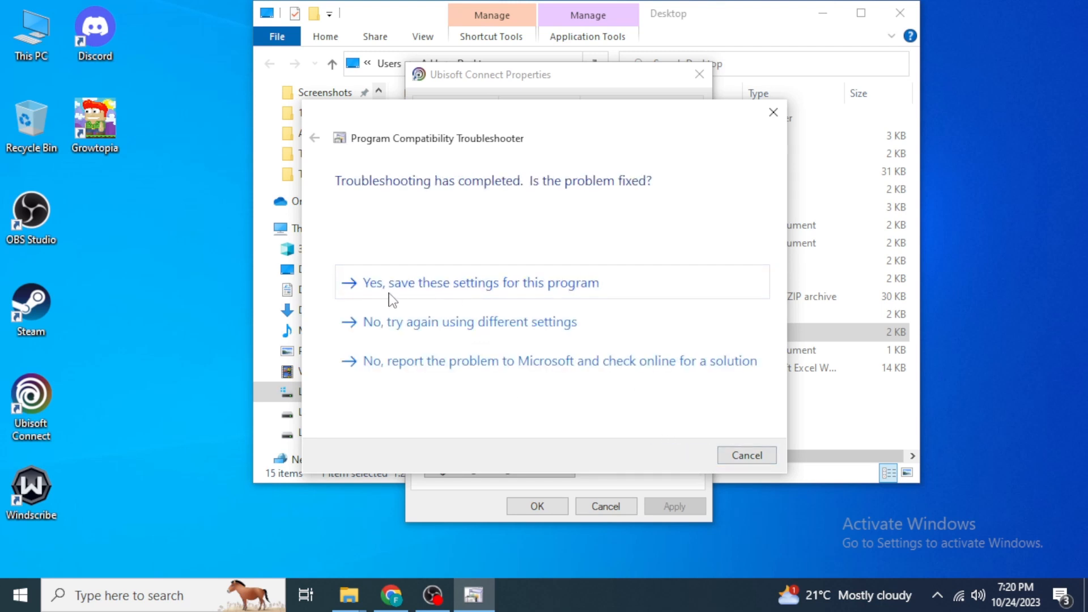
mouse_move(409, 300)
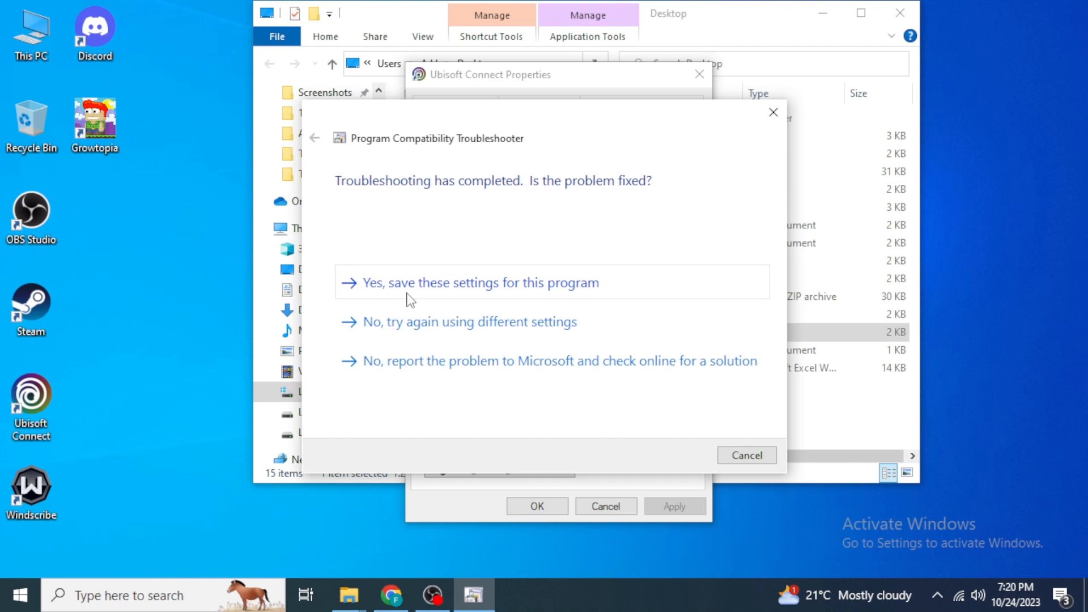
click(476, 282)
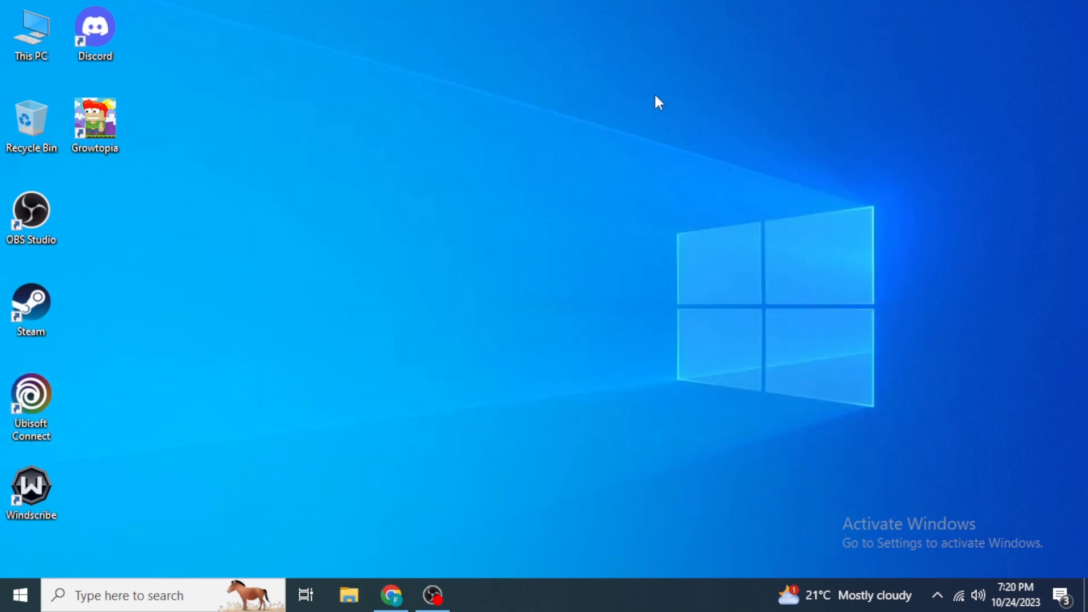
Step: Bring Chrome with the uPLAY Software Informer download page to the front
click(18, 595)
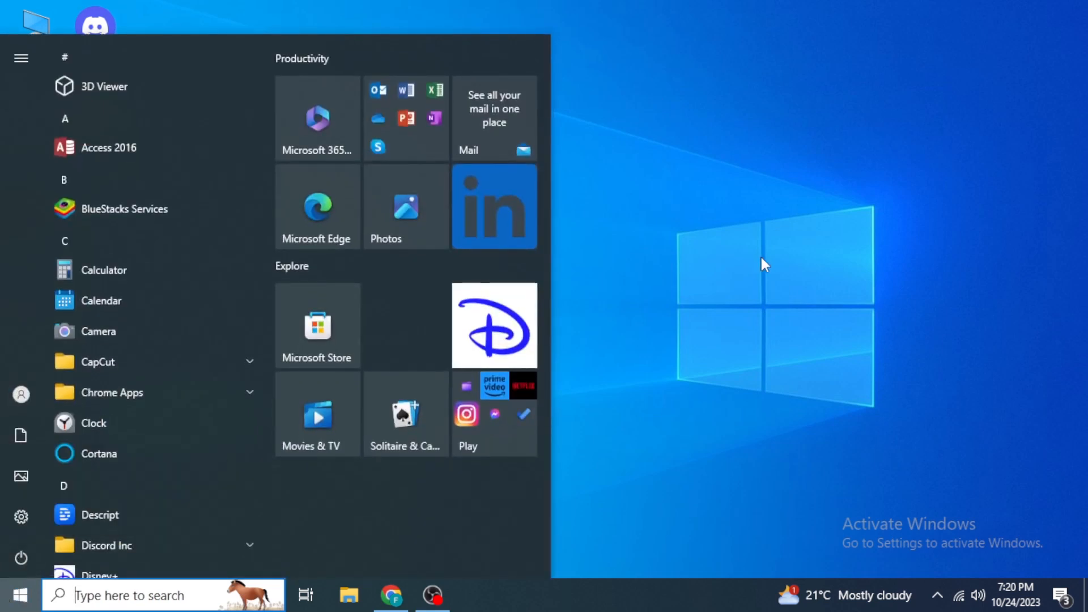
click(18, 594)
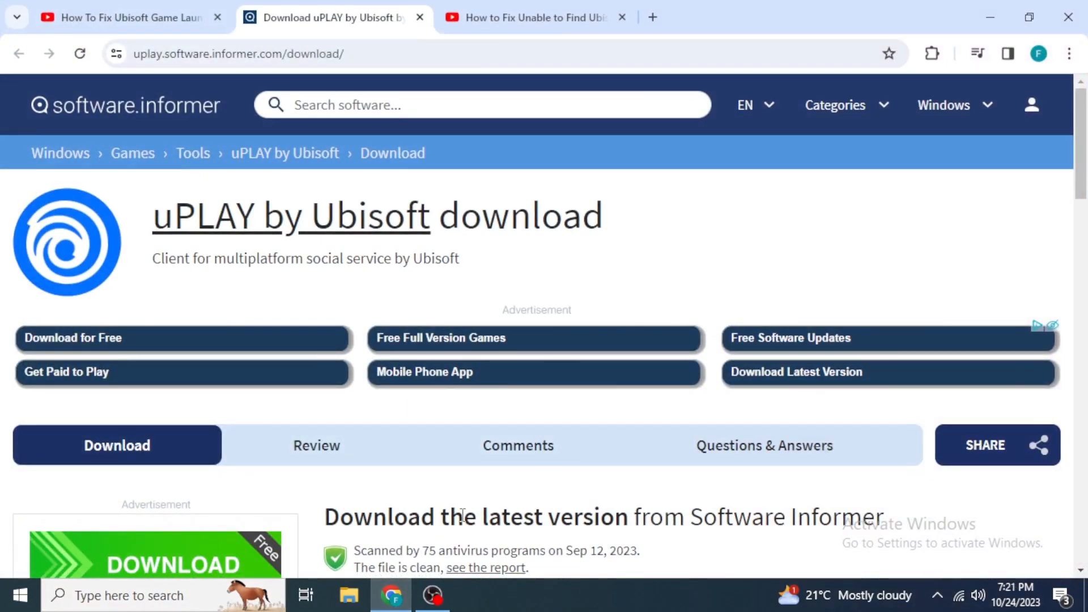
Step: Scroll down the Software Informer uPLAY page and start the installer download
scroll(down, 3)
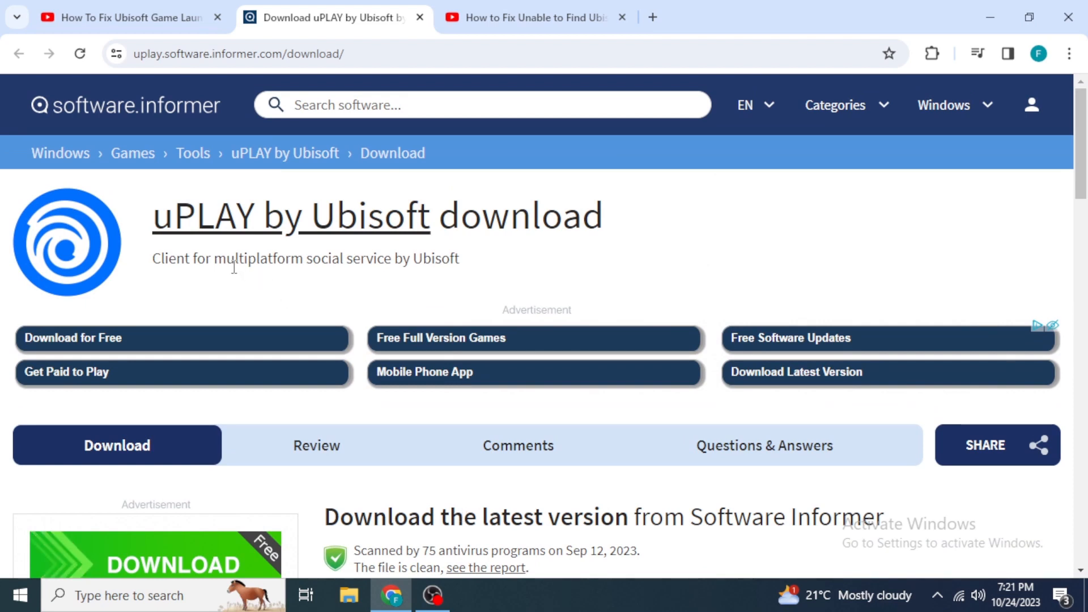
mouse_move(188, 247)
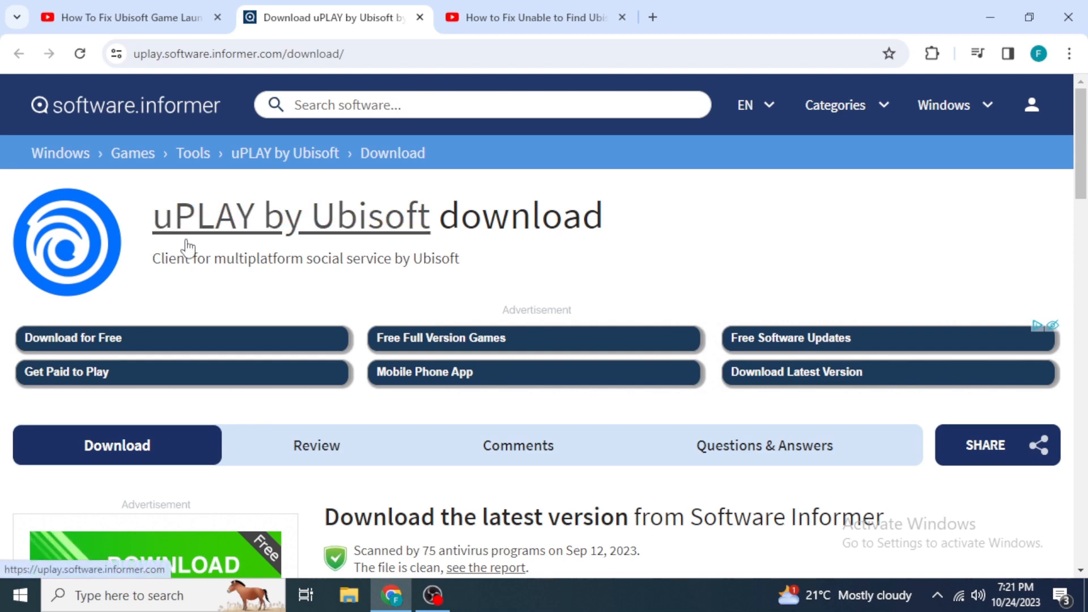
scroll(down, 3)
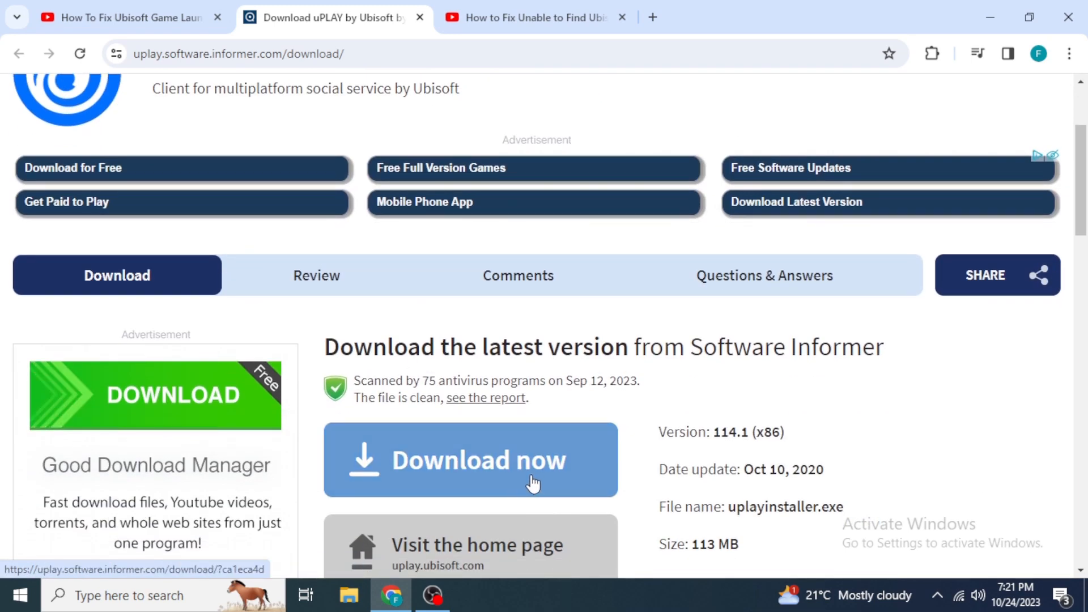
scroll(down, 3)
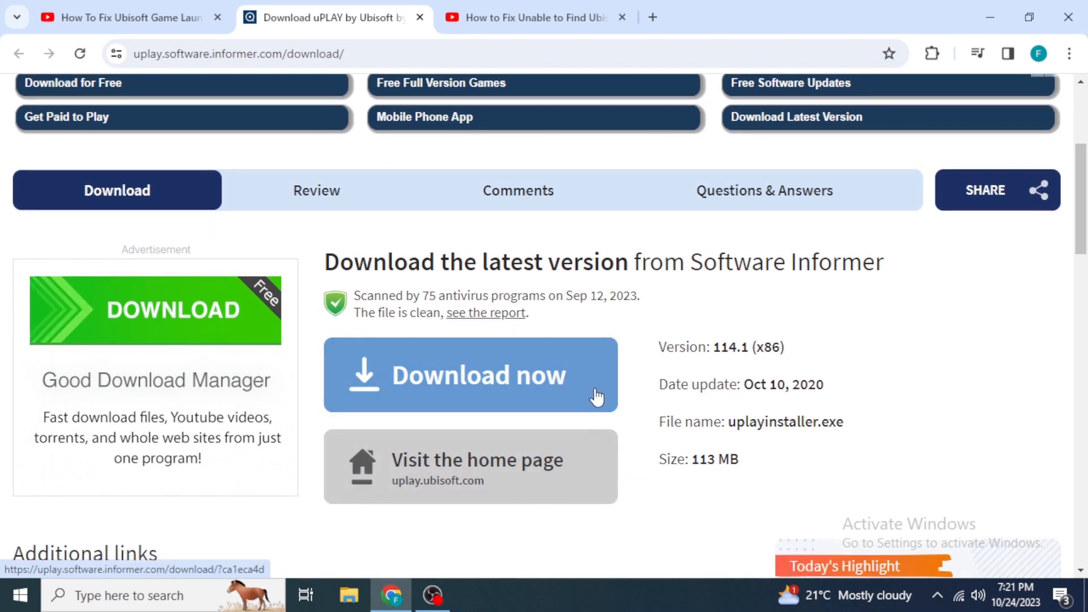
click(469, 375)
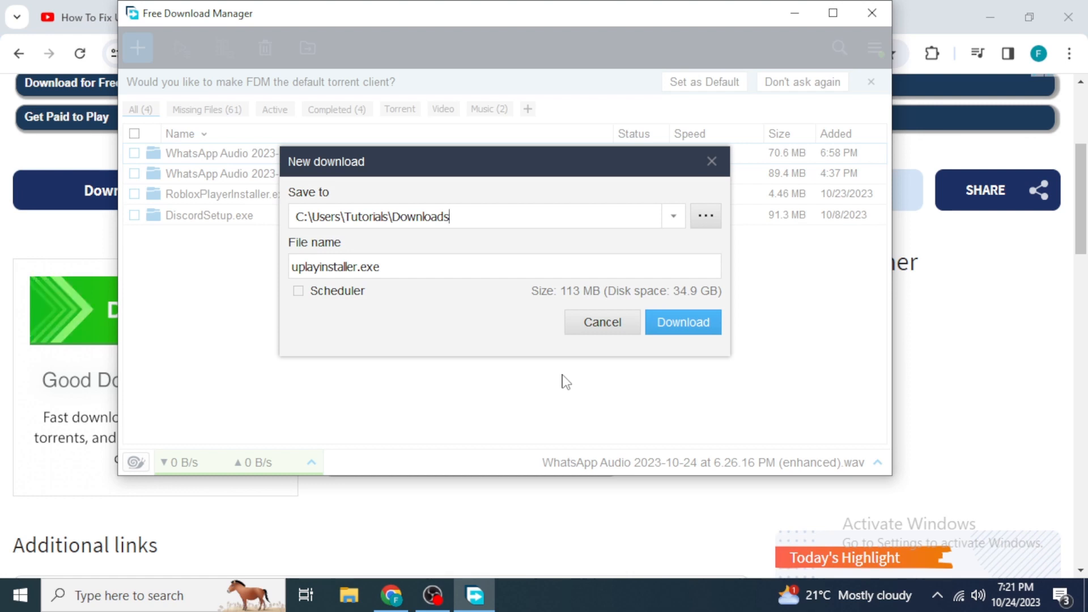
Step: Save uplayinstaller.exe to C:\Users\Tutorials\Downloads in Free Download Manager
click(683, 322)
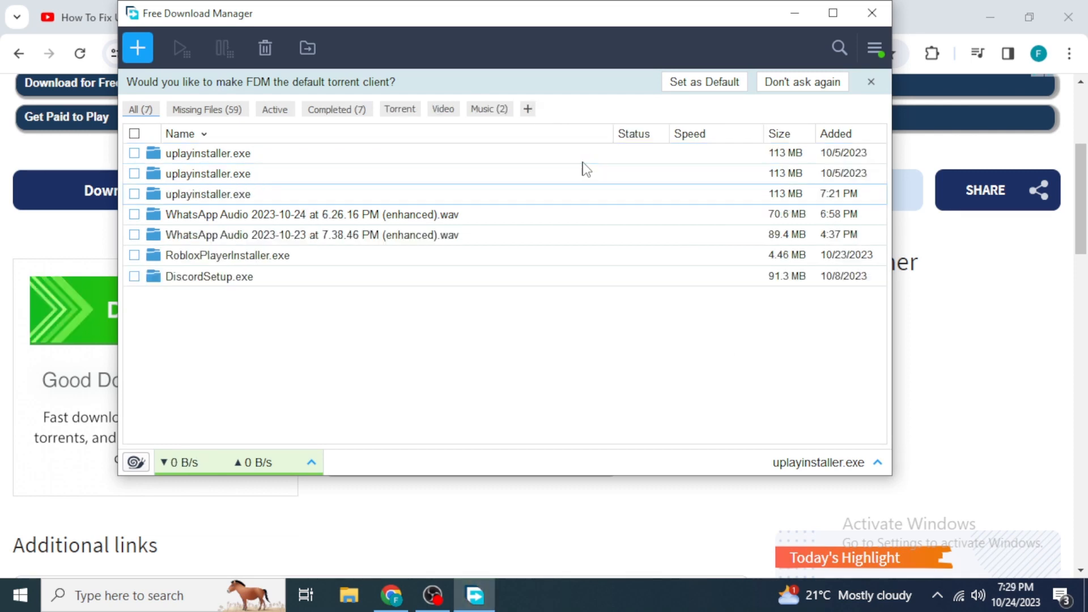
mouse_move(528, 338)
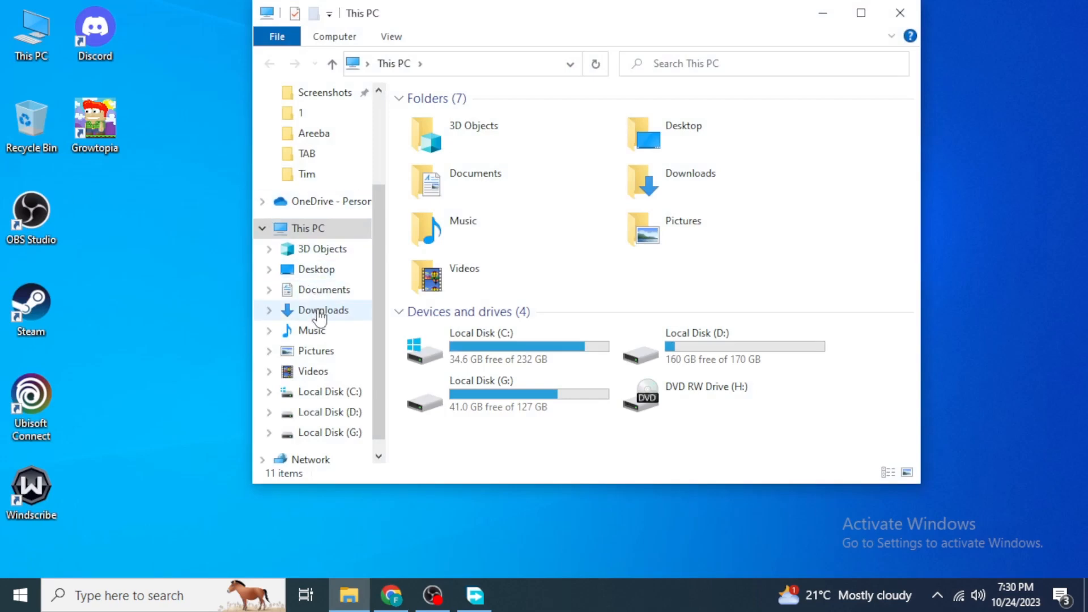
Step: Run uplayinstaller from the Downloads folder in File Explorer
double_click(321, 310)
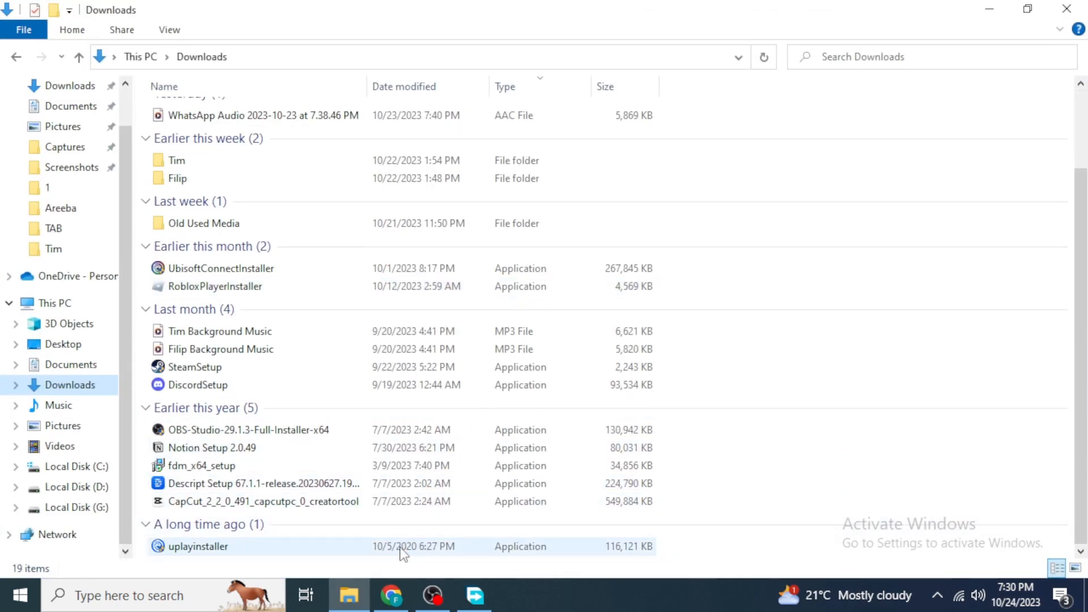
click(200, 546)
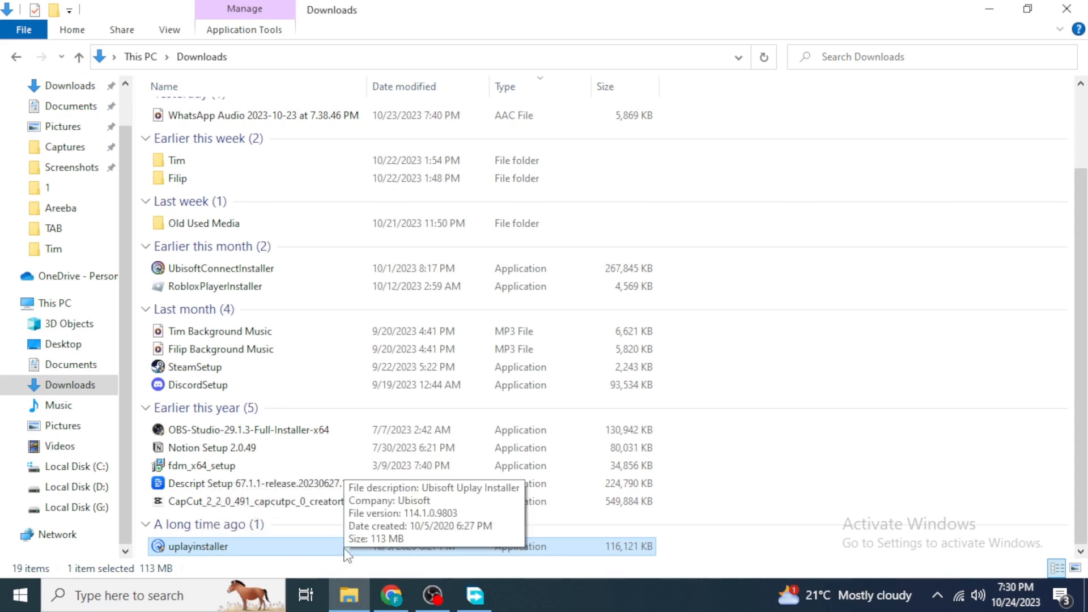
double_click(199, 546)
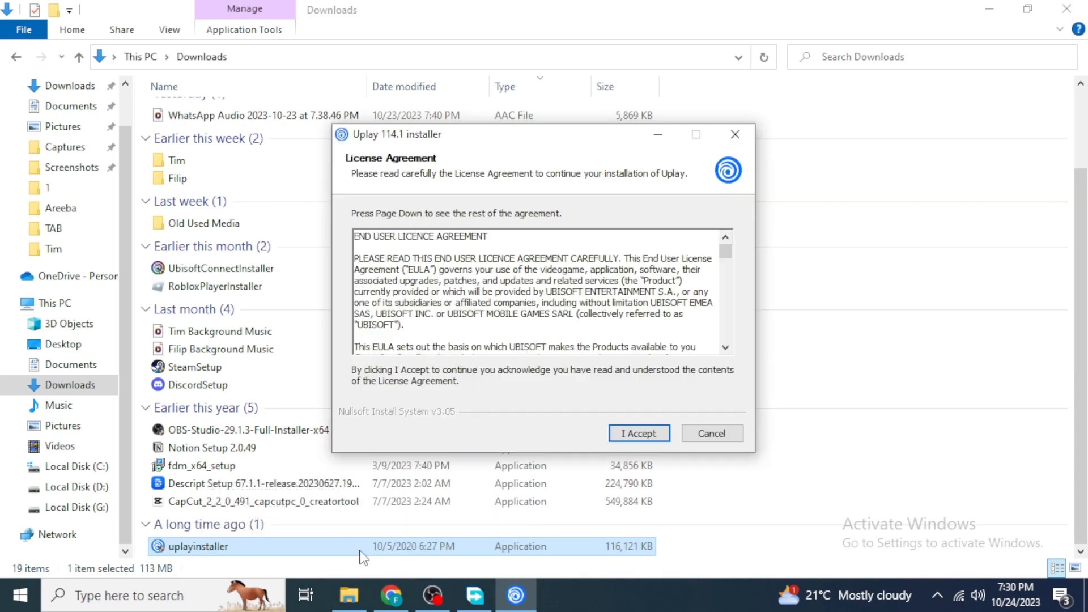
Step: Accept the EULA, install Uplay to the default folder, finish, and open Start
scroll(down, 3)
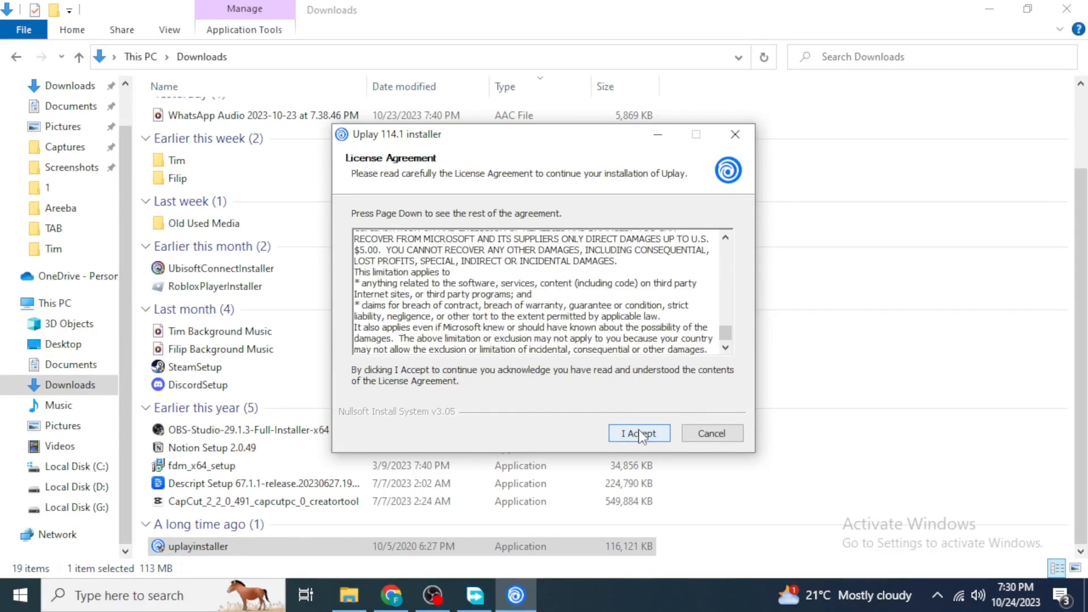
click(637, 433)
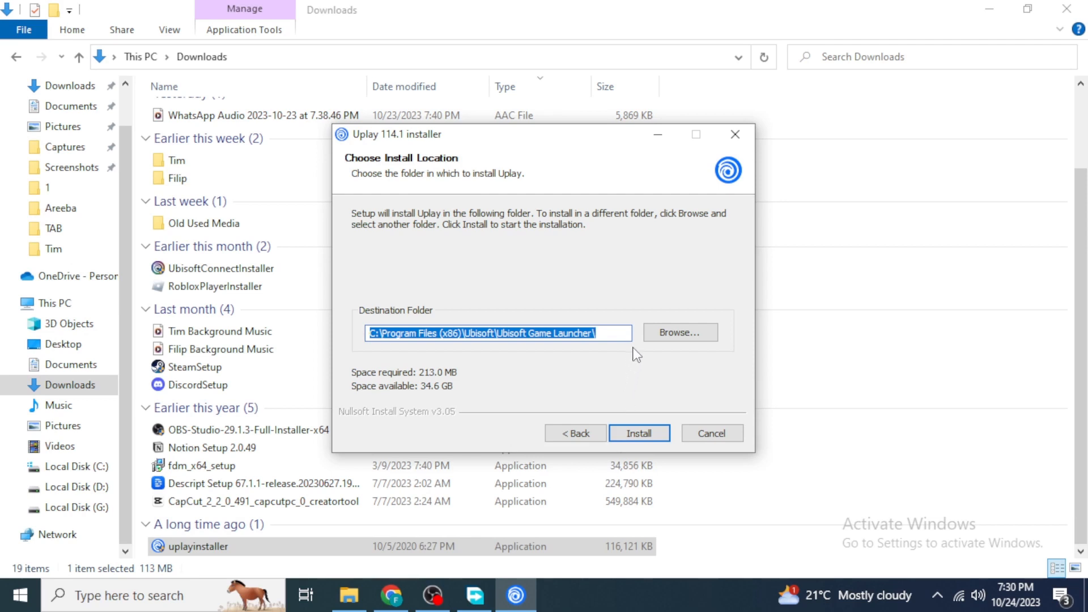
mouse_move(609, 386)
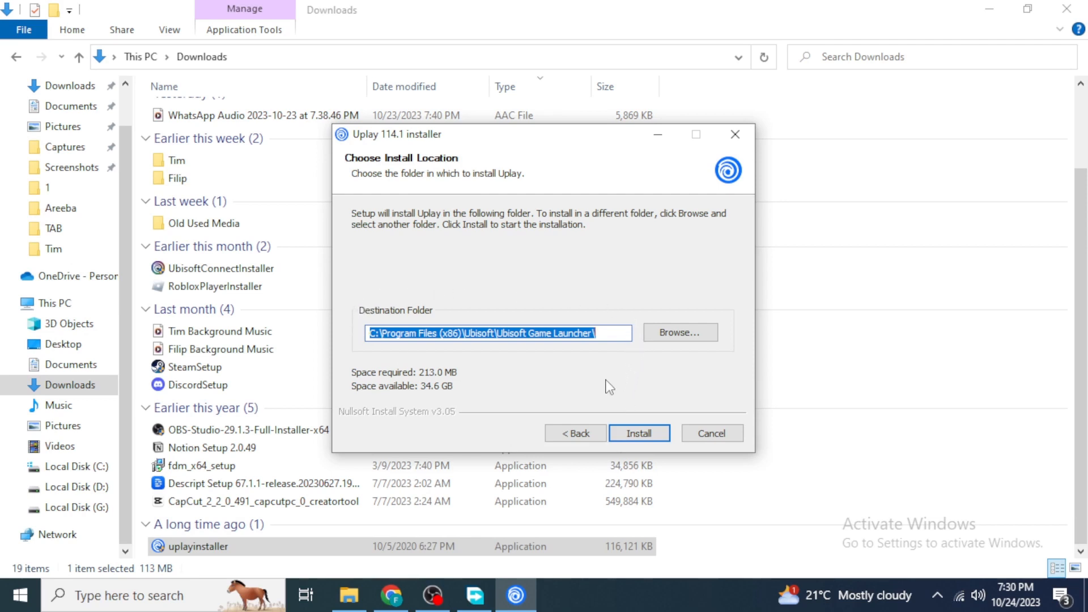
click(637, 432)
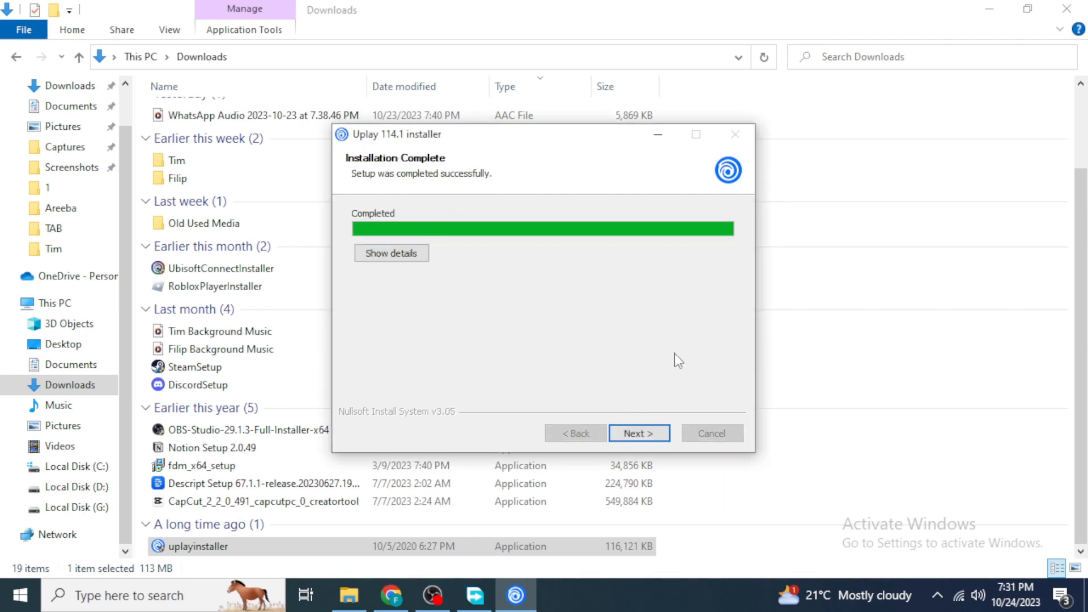
mouse_move(657, 405)
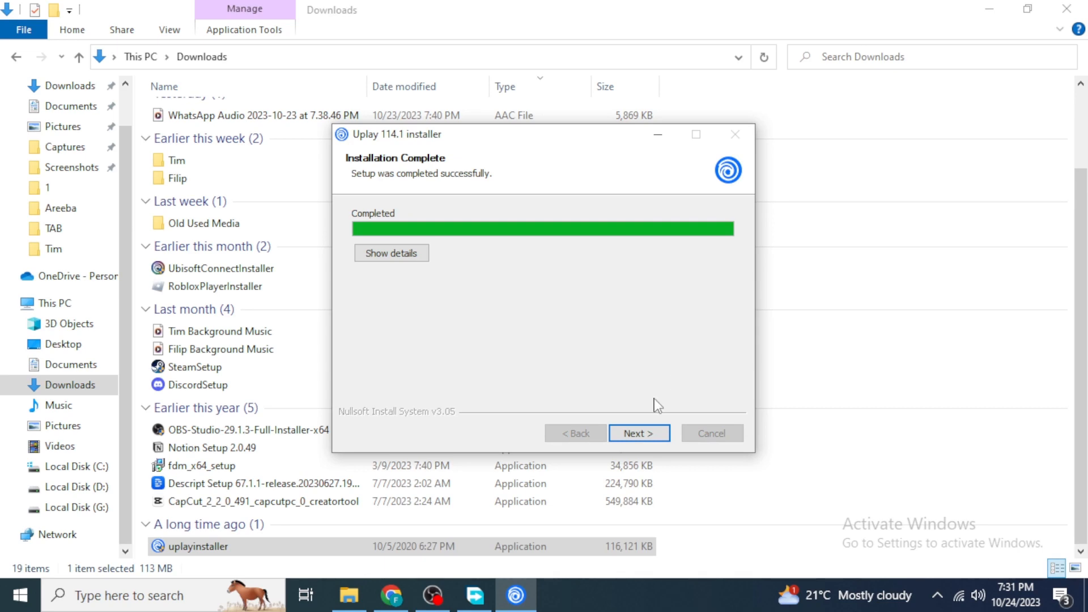
click(637, 433)
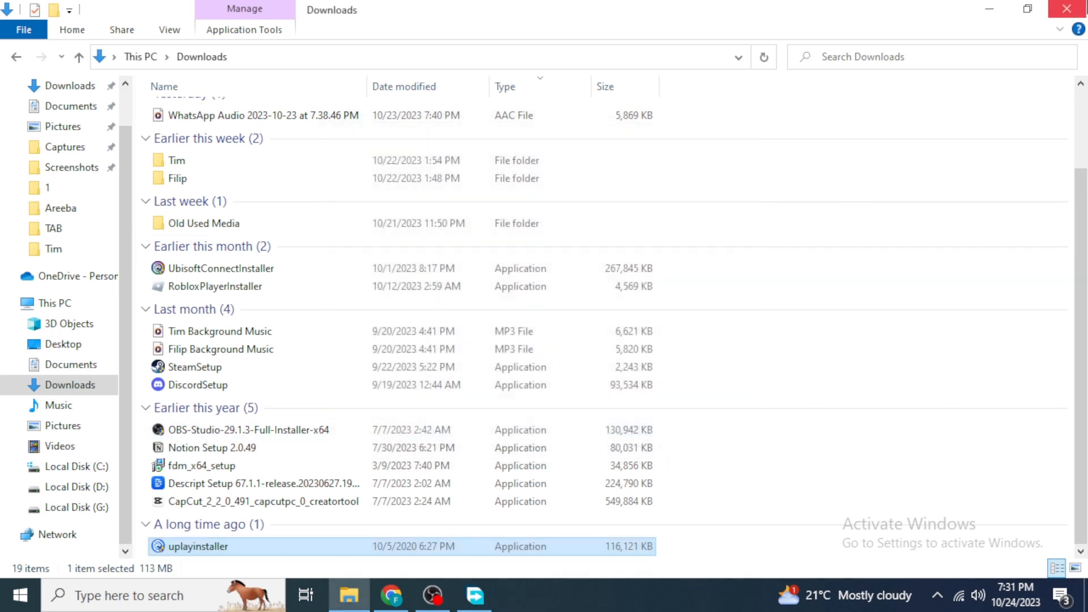
click(12, 595)
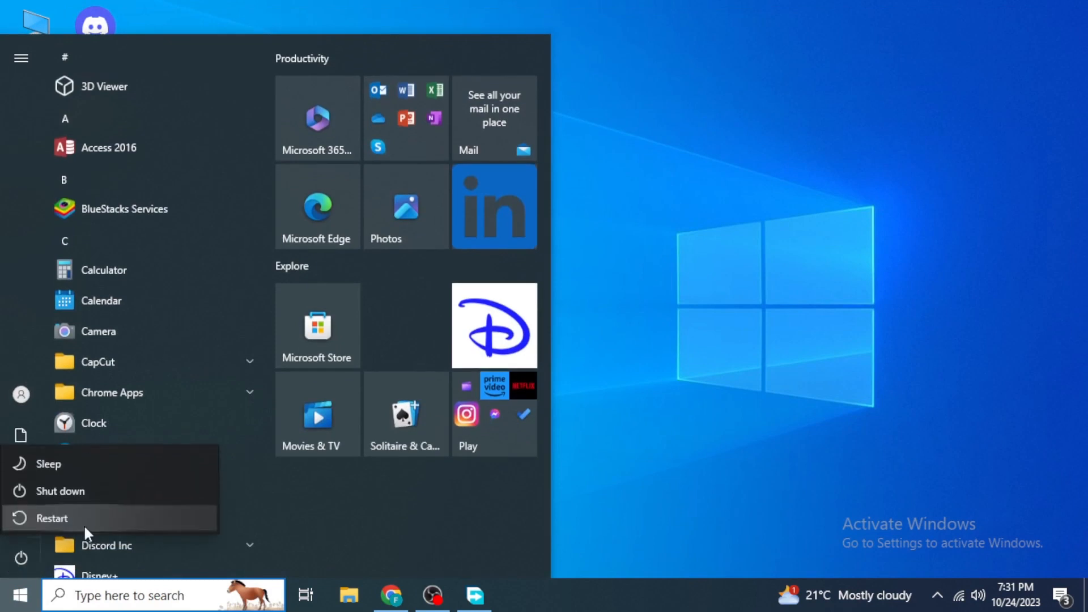